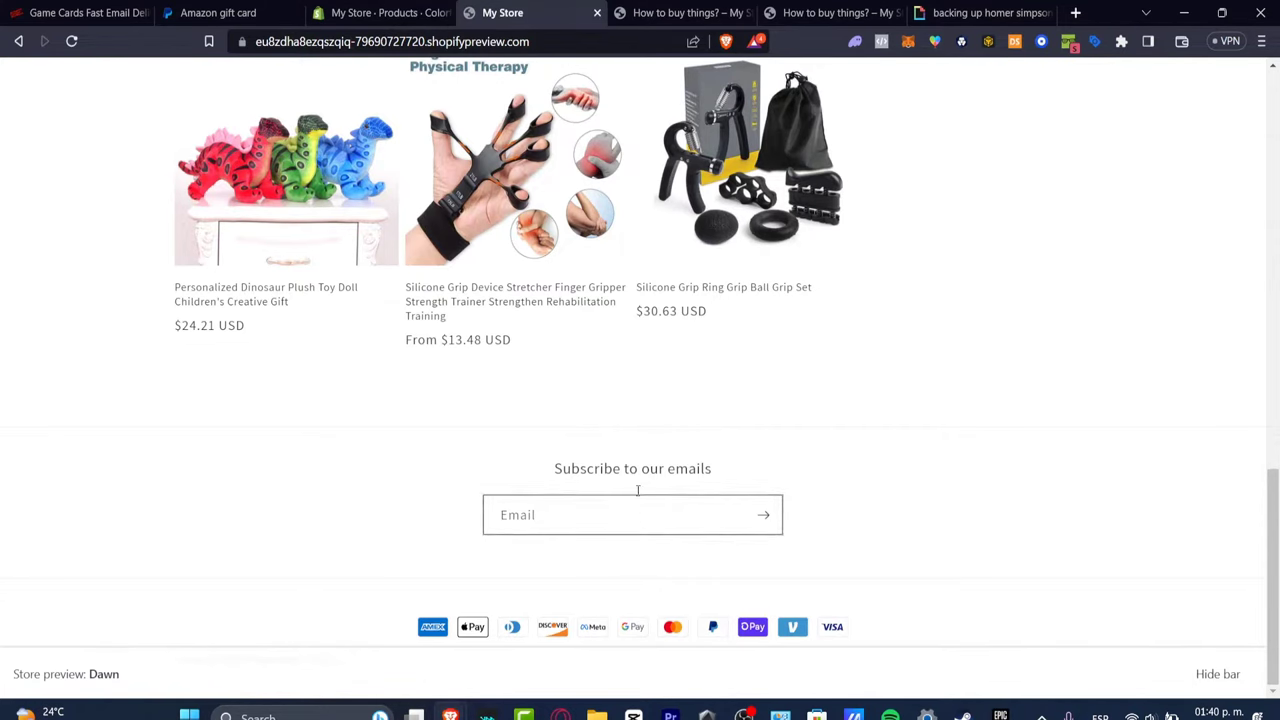
Step: Close the extra 'How to buy things' storefront tab to return to the product editor
{"action": "left_click", "coordinate": [680, 12]}
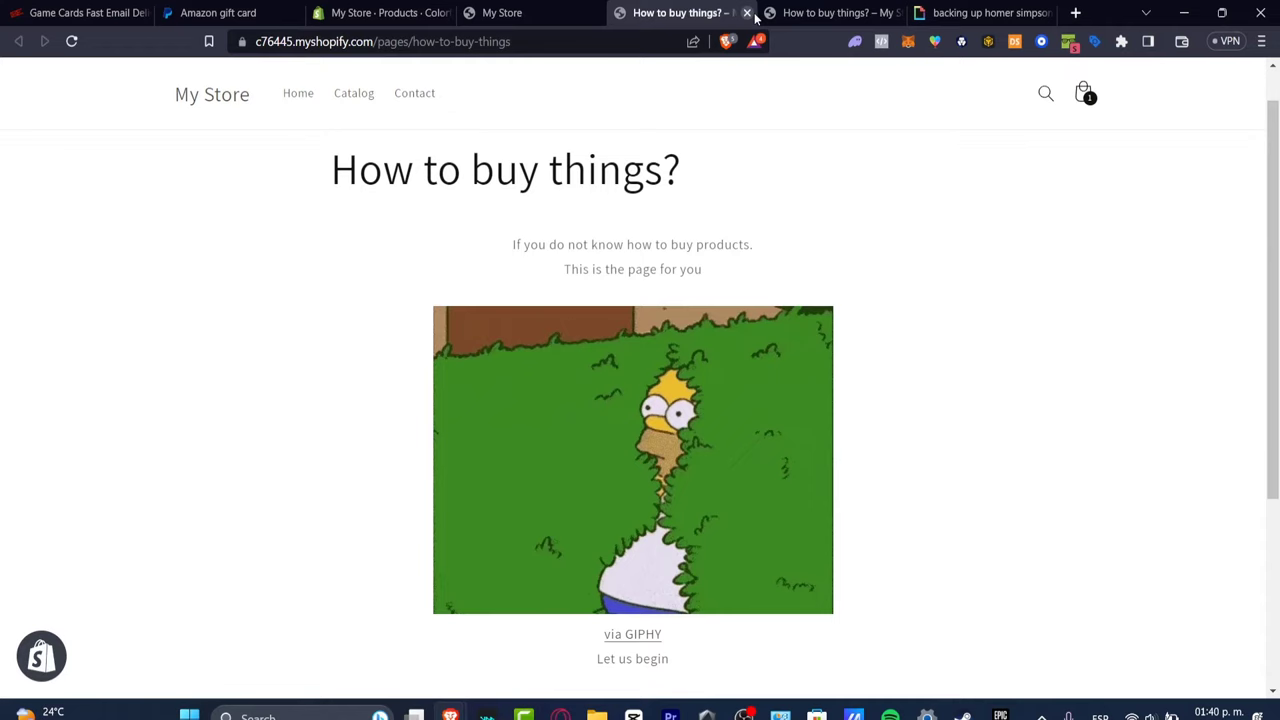
{"action": "left_click", "coordinate": [748, 12]}
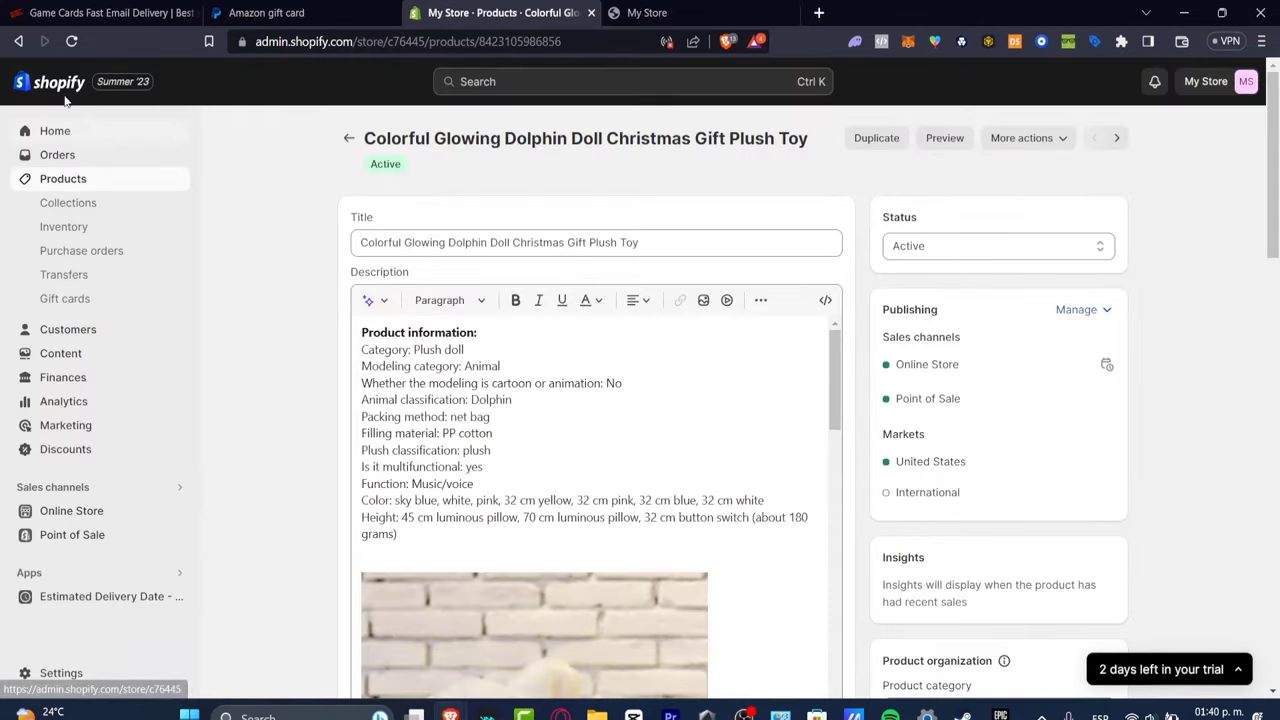
{"action": "mouse_move", "coordinate": [90, 510]}
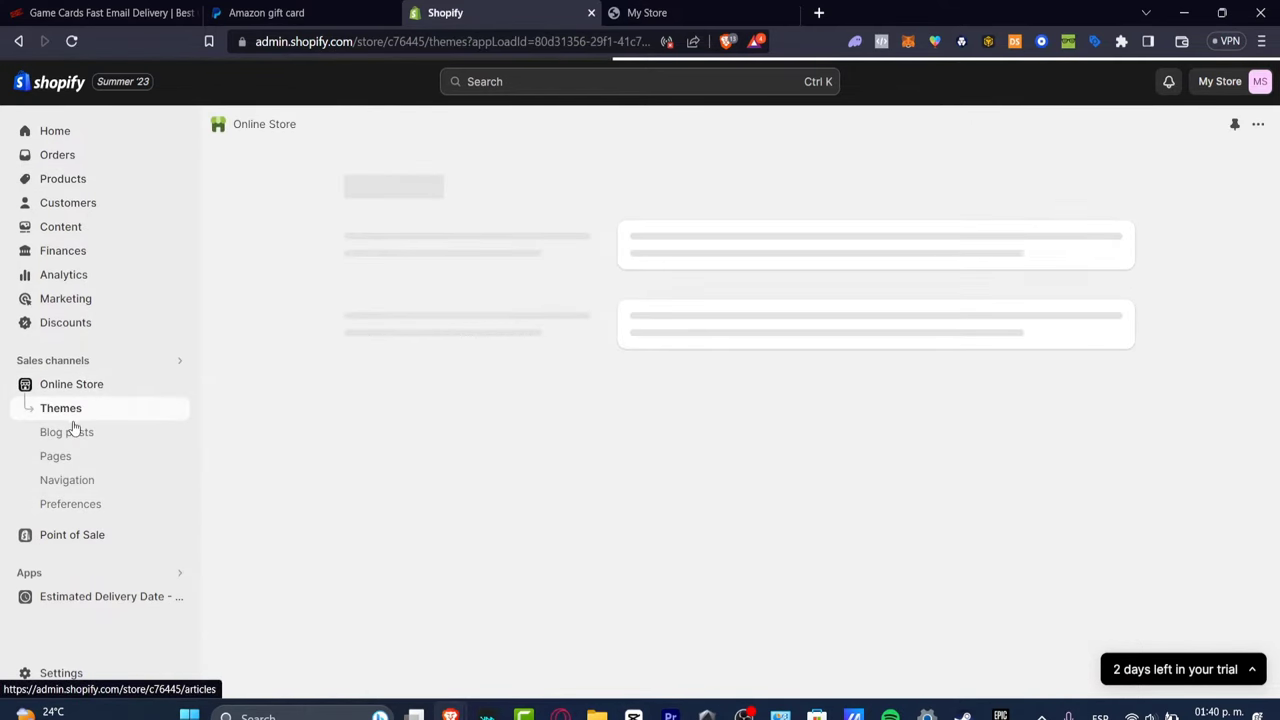
Step: Go to Online Store themes and start customizing the current Dawn theme
{"action": "left_click", "coordinate": [60, 408]}
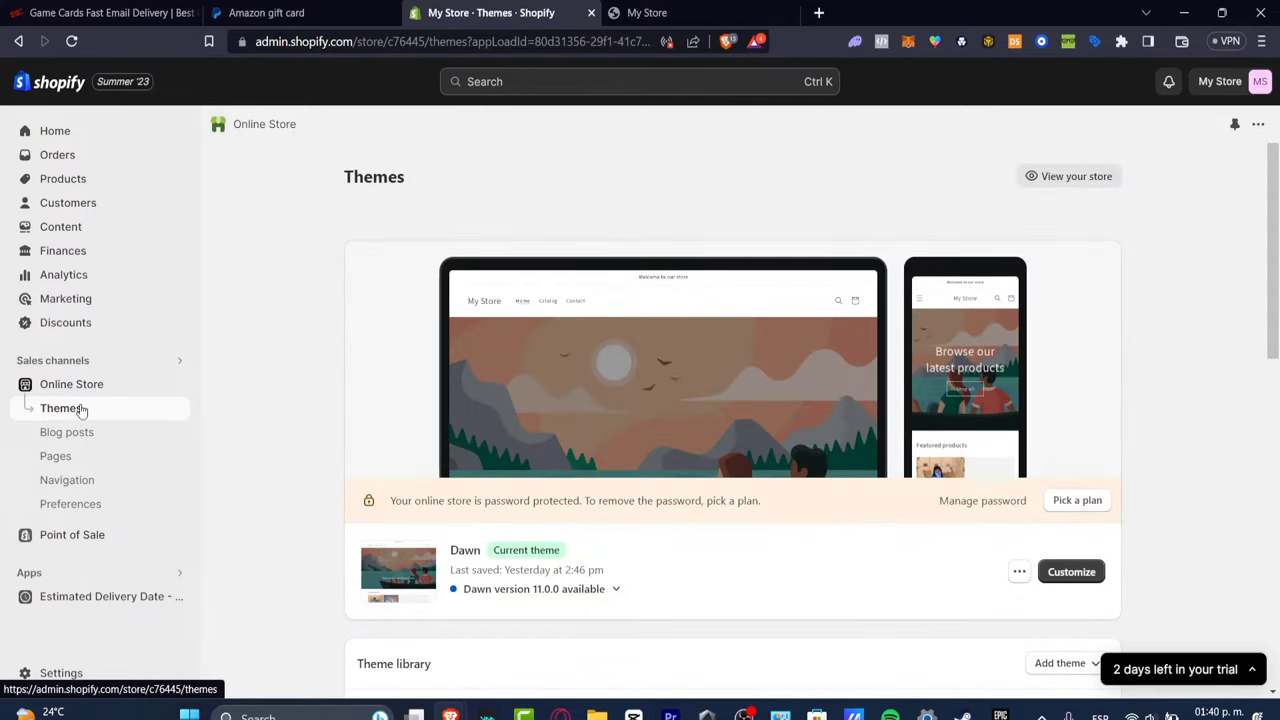
{"action": "left_click", "coordinate": [1072, 572]}
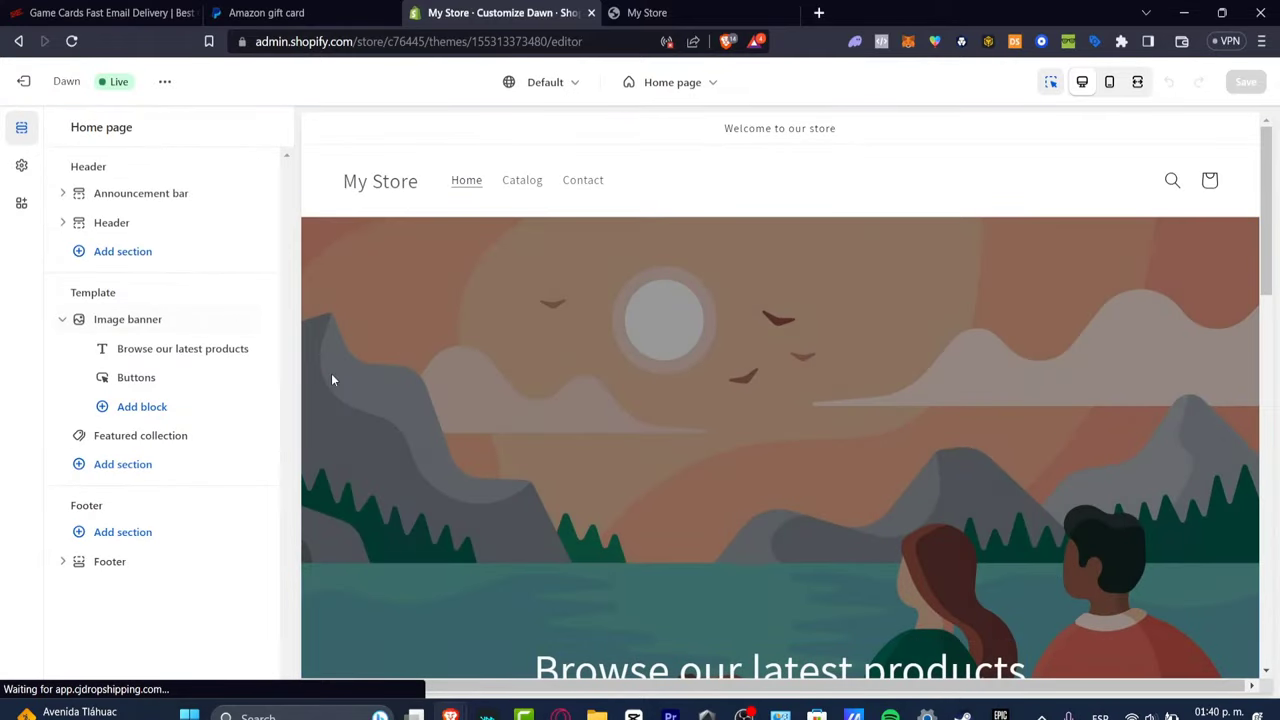
{"action": "mouse_move", "coordinate": [904, 240]}
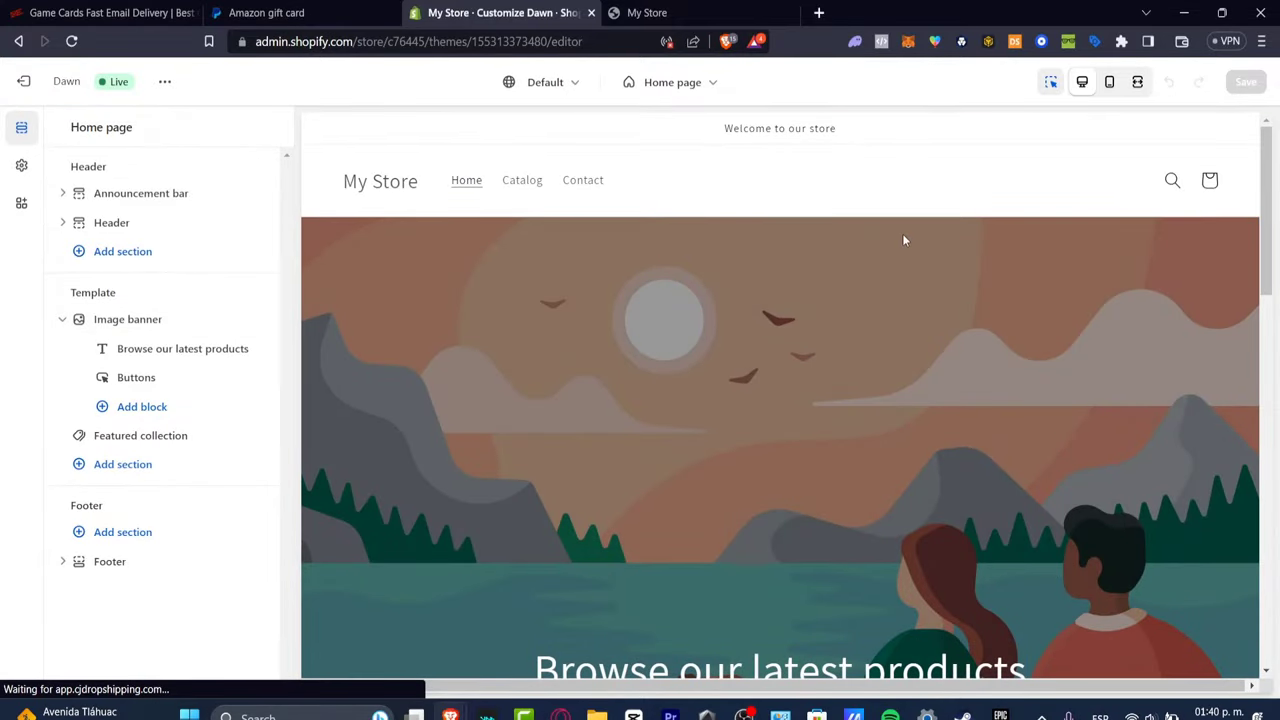
{"action": "mouse_move", "coordinate": [932, 282]}
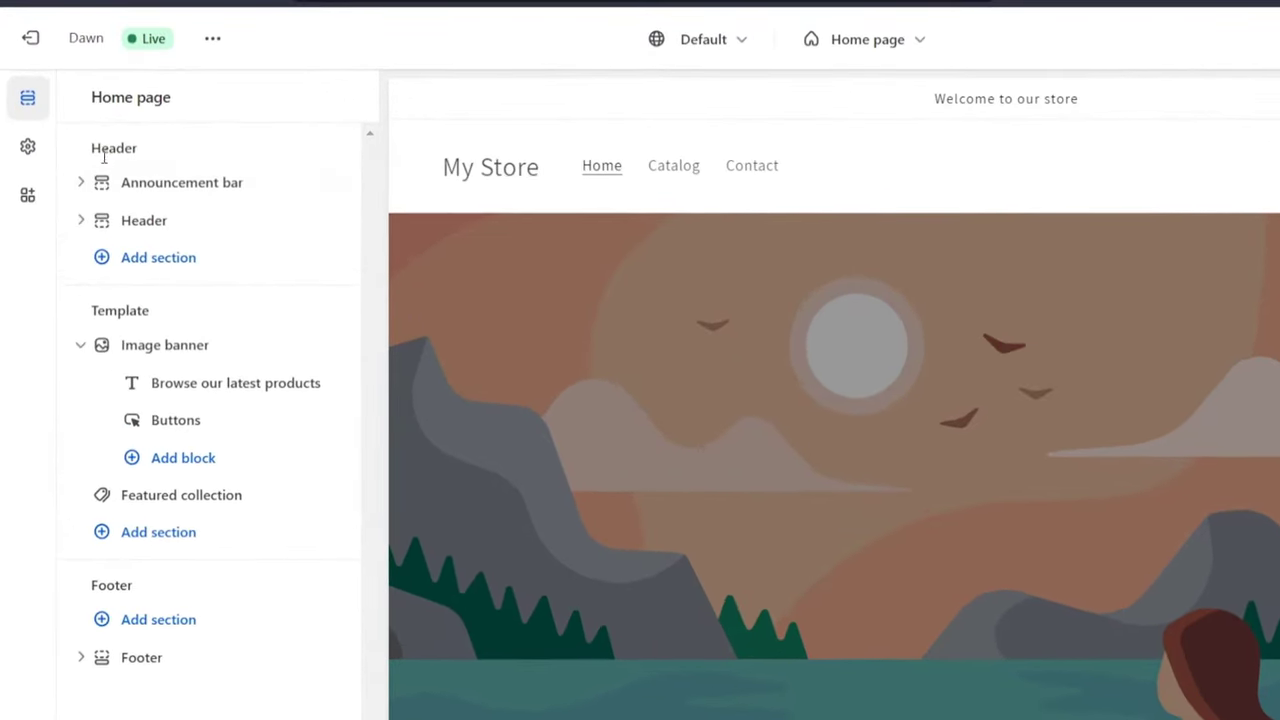
{"action": "mouse_move", "coordinate": [152, 624]}
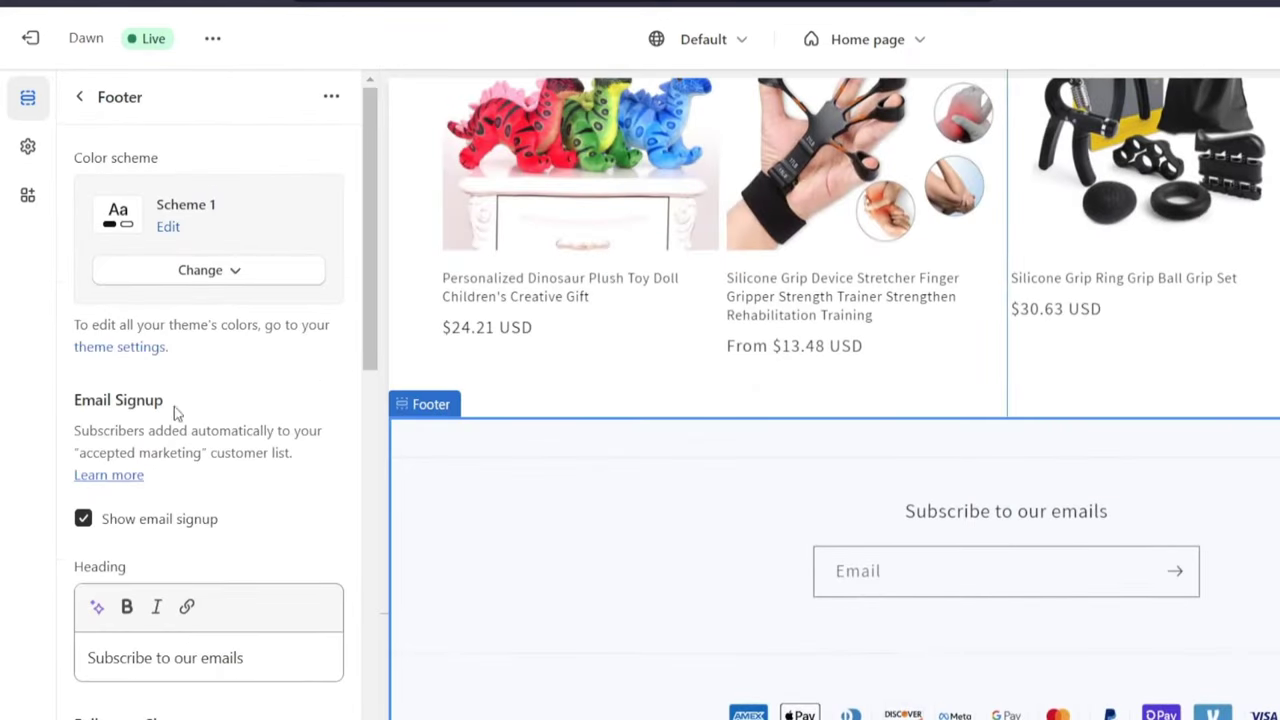
{"action": "mouse_move", "coordinate": [612, 436]}
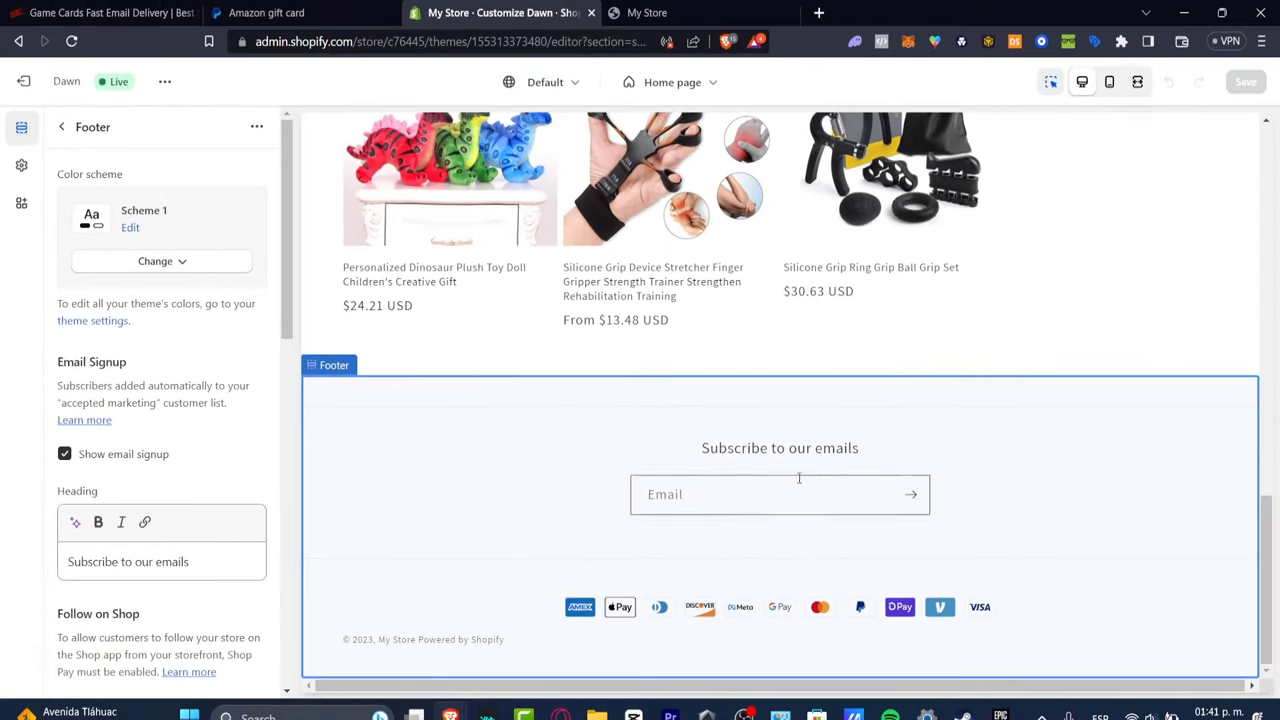
{"action": "mouse_move", "coordinate": [252, 520]}
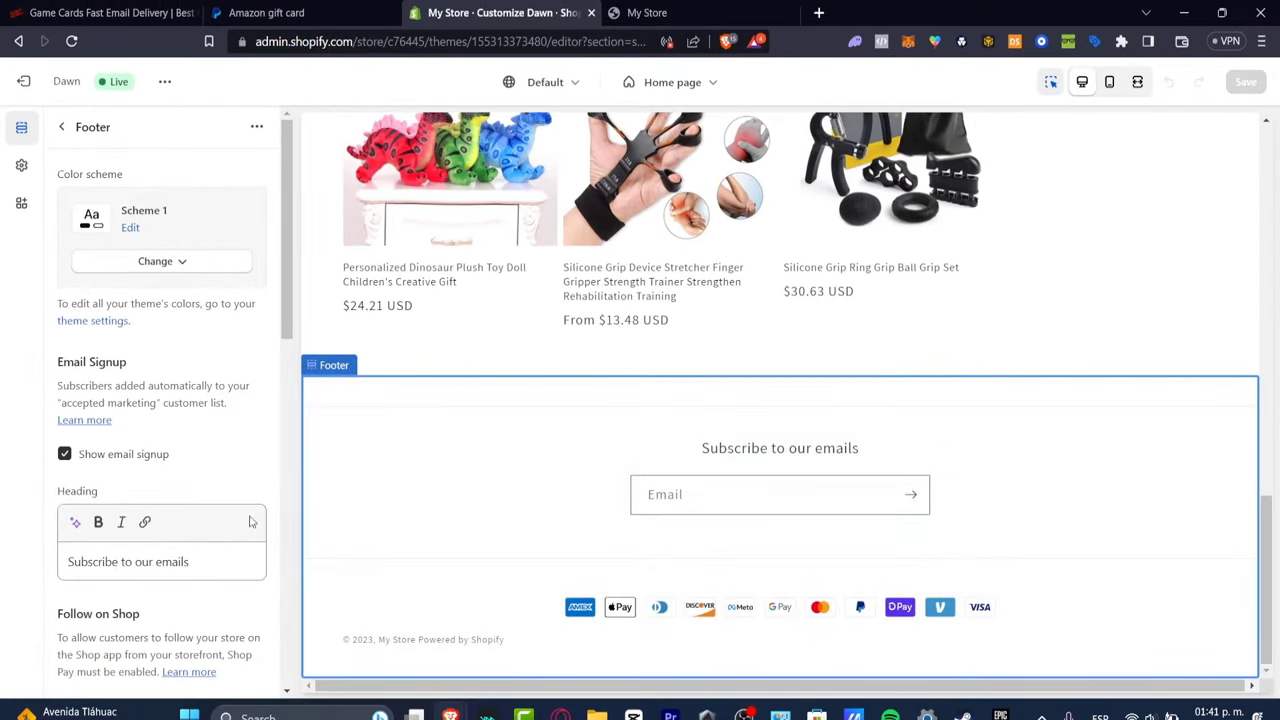
Step: Clear the footer email signup heading 'Subscribe to our emails' and return to the home page sections
{"action": "left_click", "coordinate": [160, 560]}
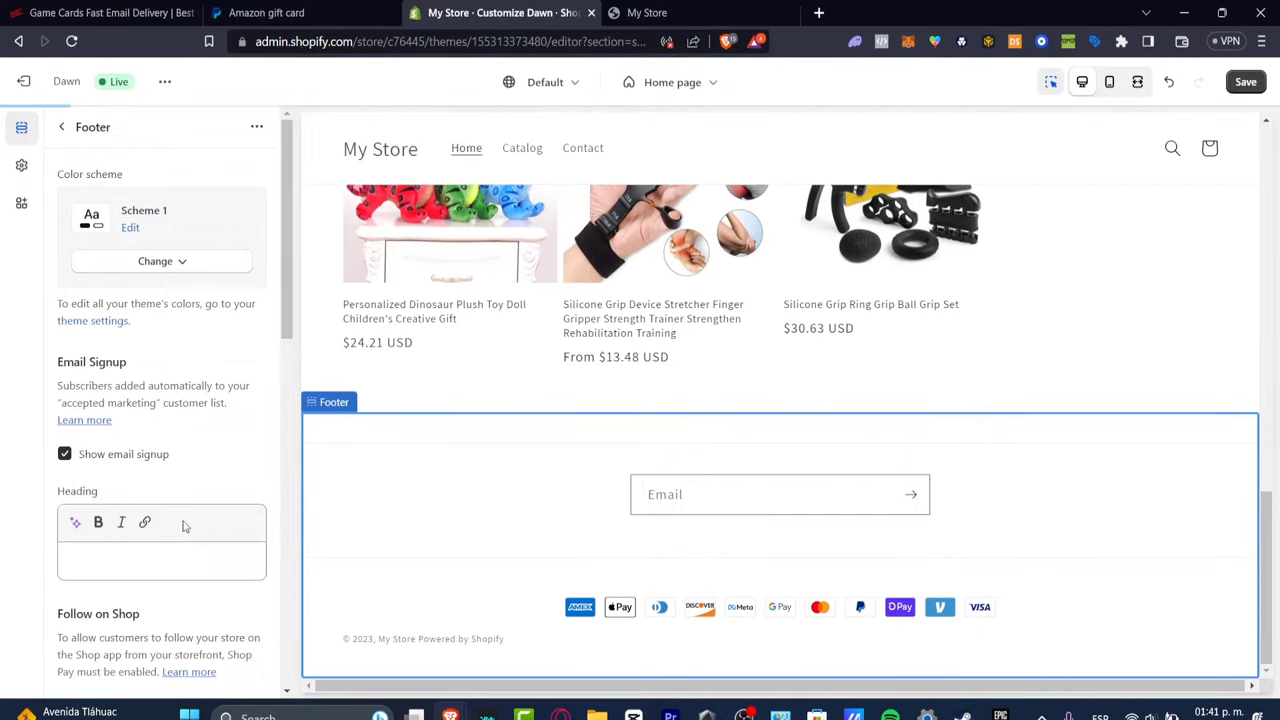
{"action": "scroll", "scroll_direction": "down", "scroll_amount": 3}
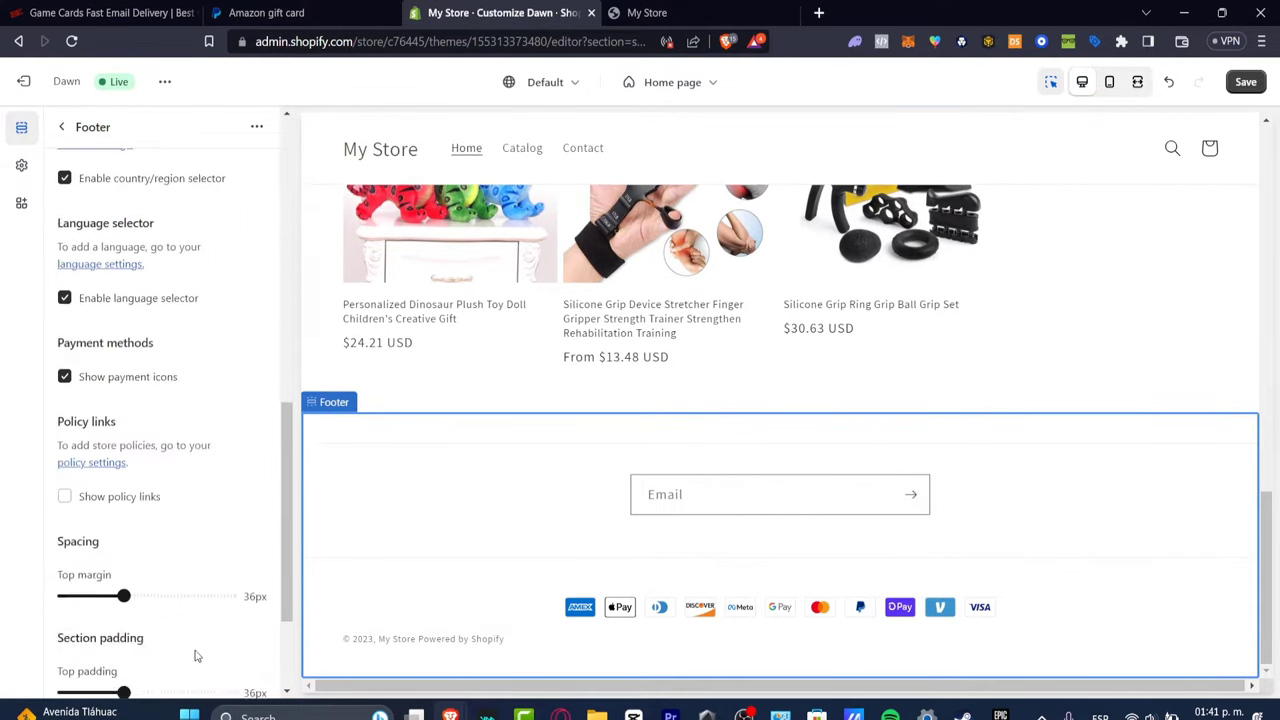
{"action": "scroll", "scroll_direction": "down", "scroll_amount": 3}
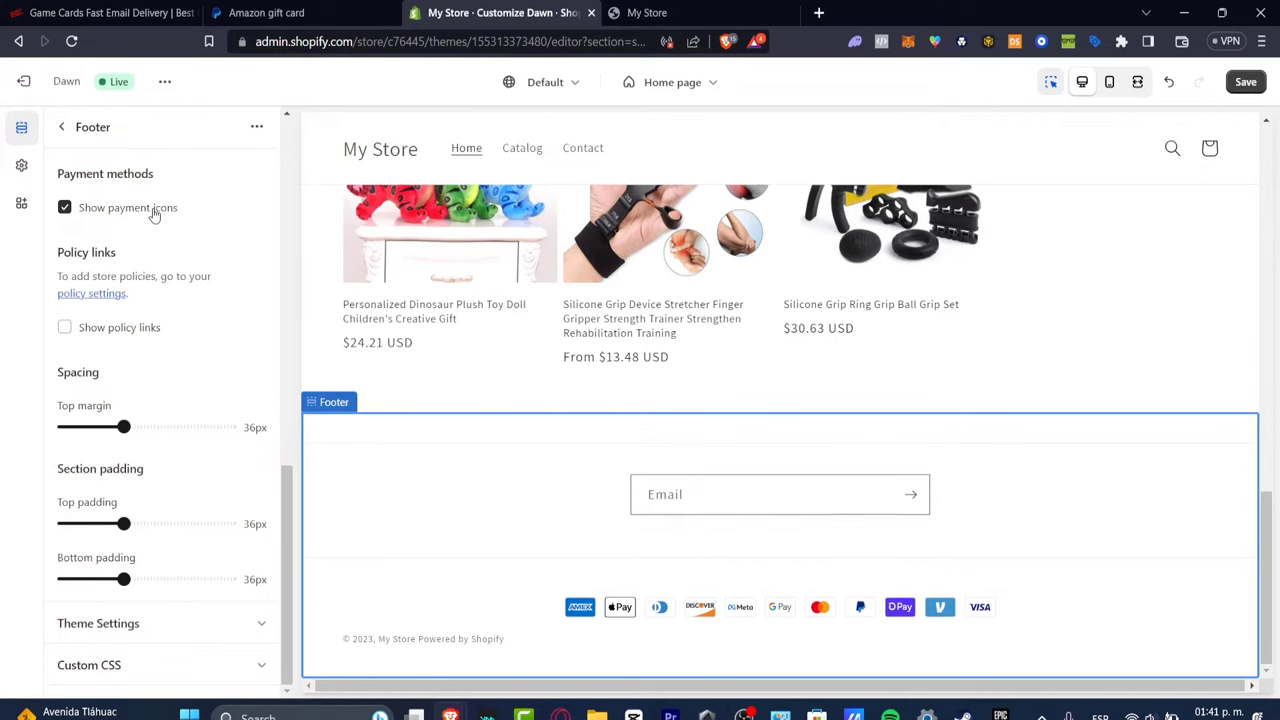
{"action": "left_click", "coordinate": [64, 206]}
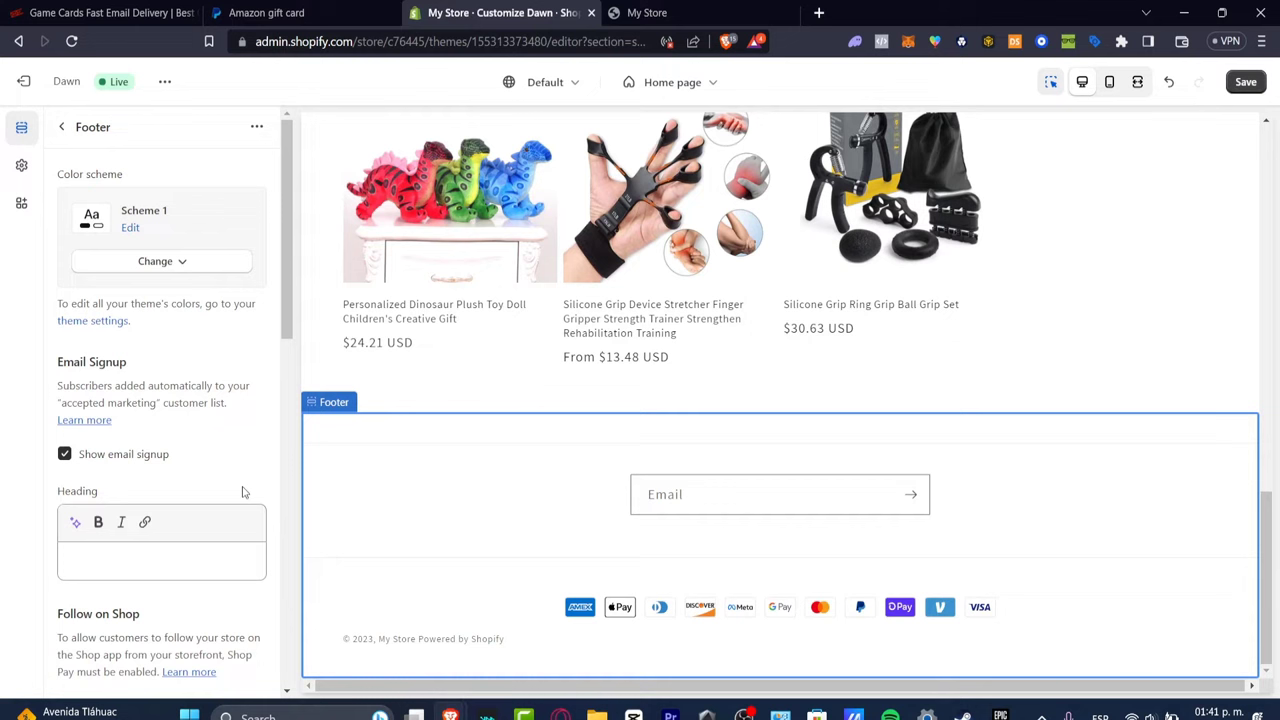
{"action": "left_click", "coordinate": [60, 128]}
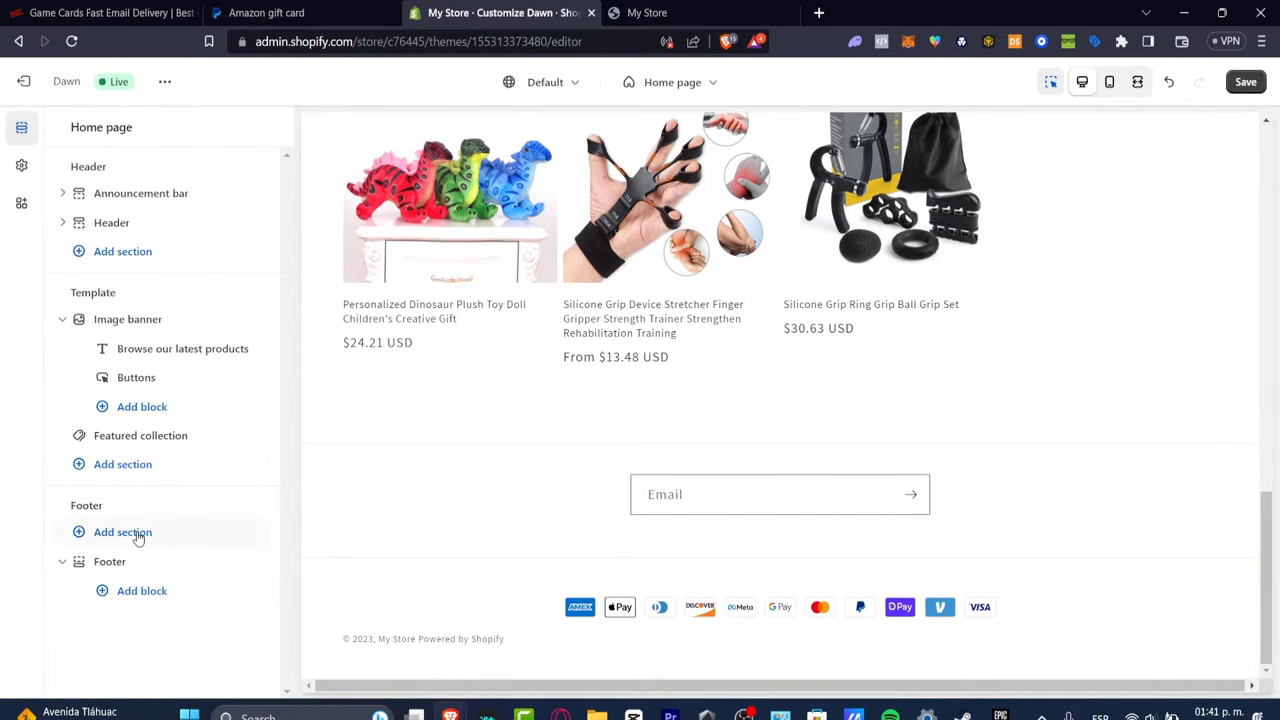
Step: Add an Email signup section to the footer group, placed above the footer
{"action": "left_click", "coordinate": [122, 532]}
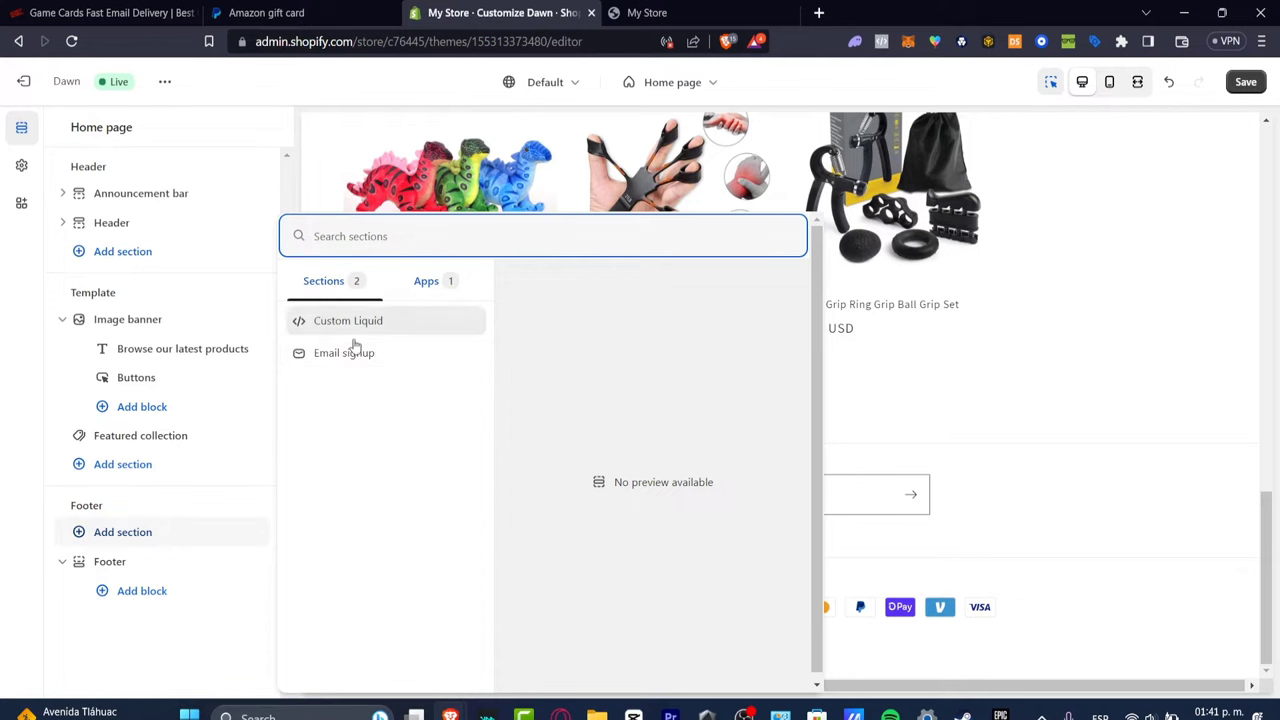
{"action": "left_click", "coordinate": [426, 280]}
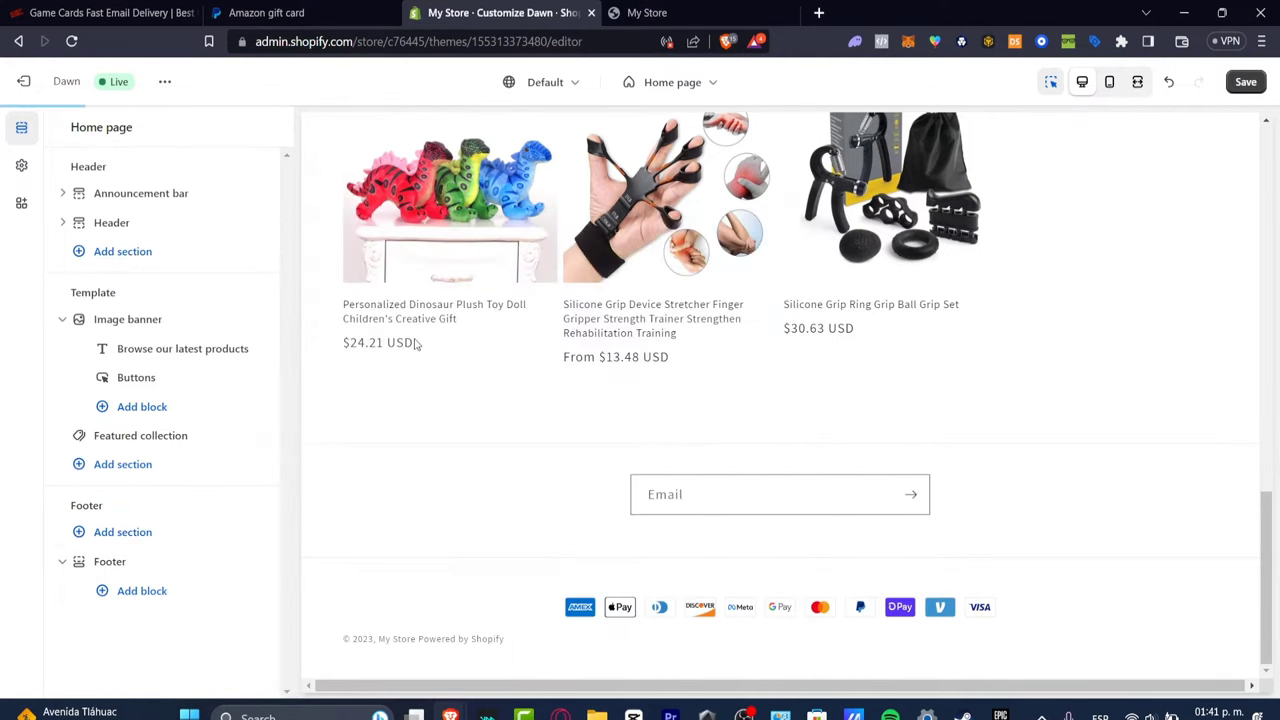
{"action": "left_click", "coordinate": [122, 532]}
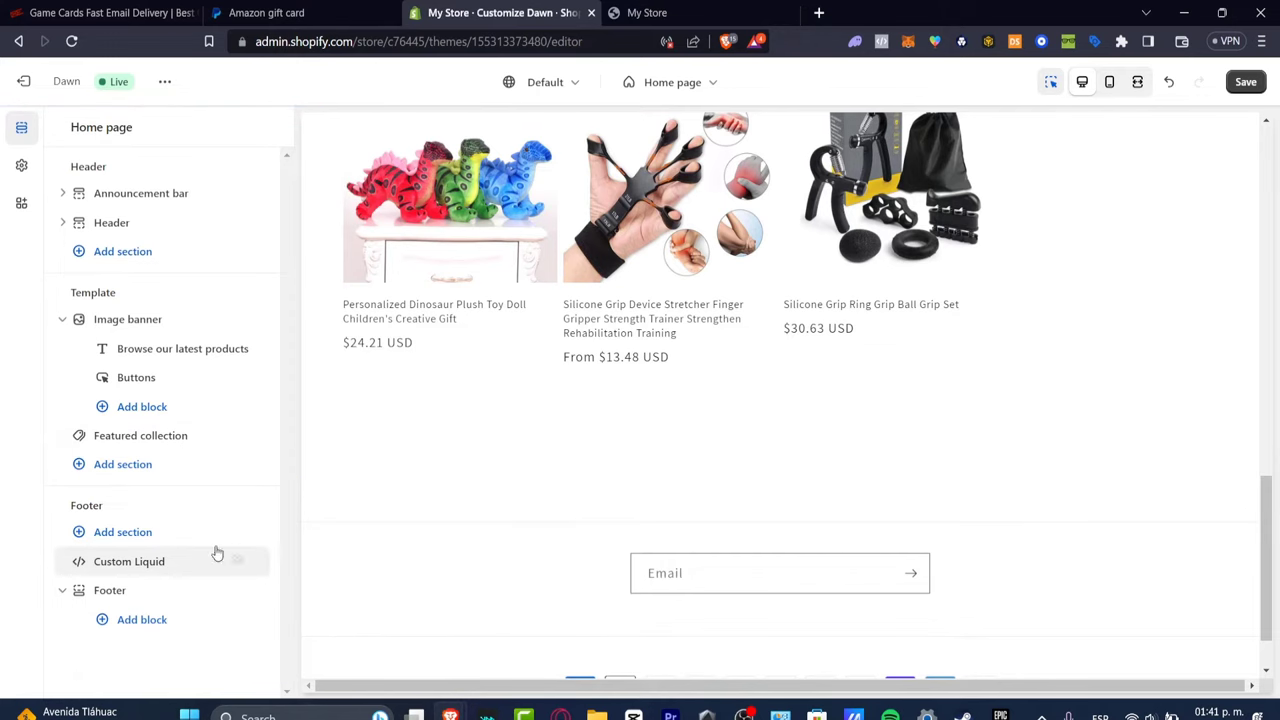
{"action": "scroll", "scroll_direction": "down", "scroll_amount": 3}
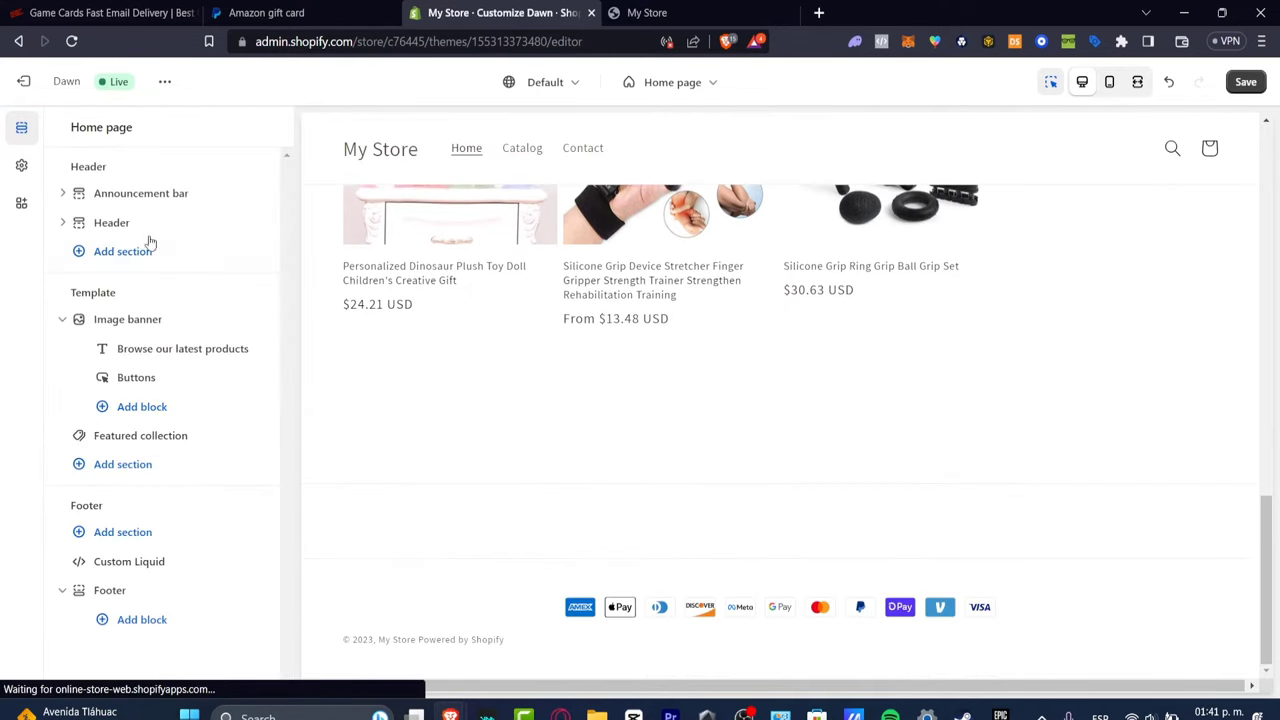
{"action": "left_click", "coordinate": [122, 532]}
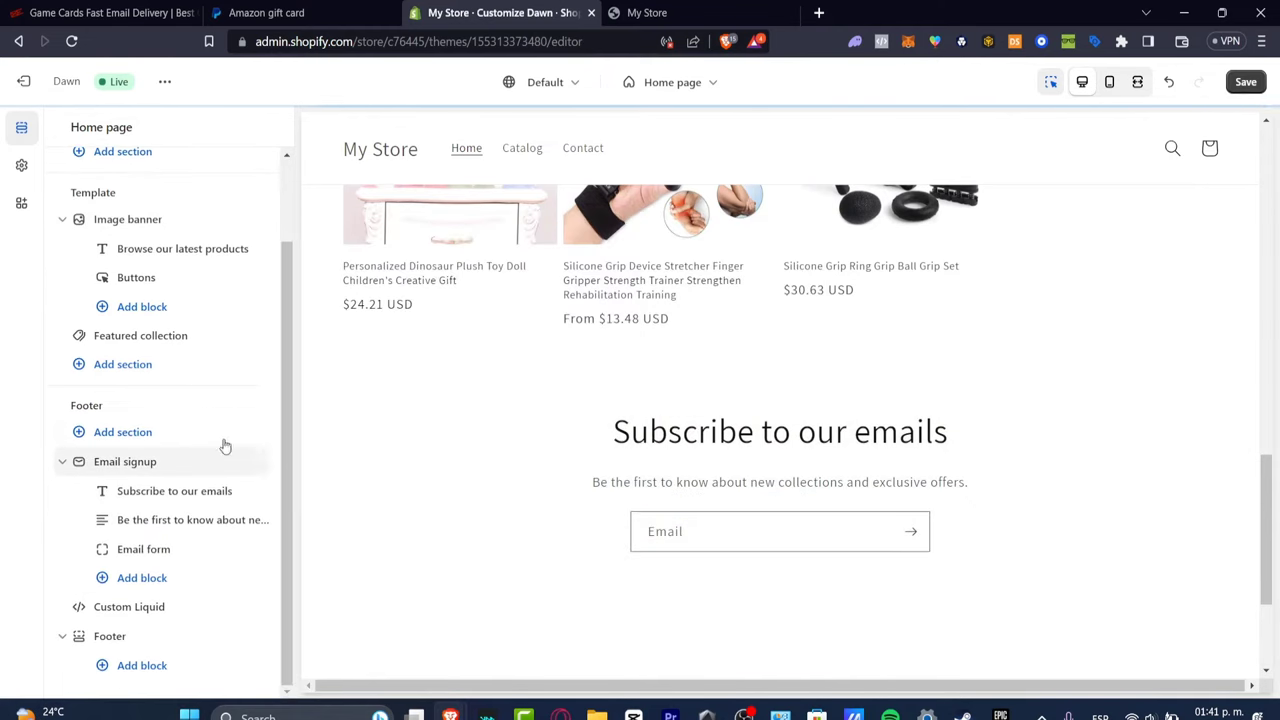
{"action": "mouse_move", "coordinate": [144, 548]}
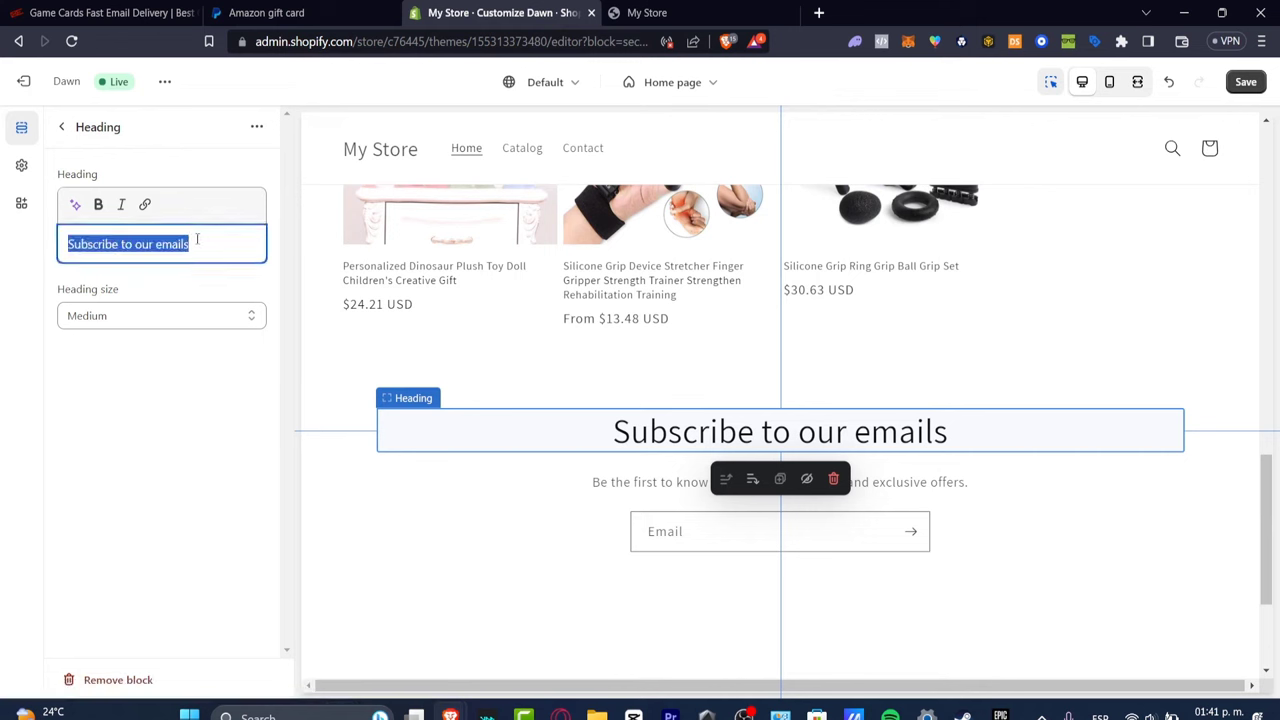
Step: Set the email signup heading to 'Be notified about our latest discounts' and return to the section list
{"action": "type", "text": "Be notified about our latest"}
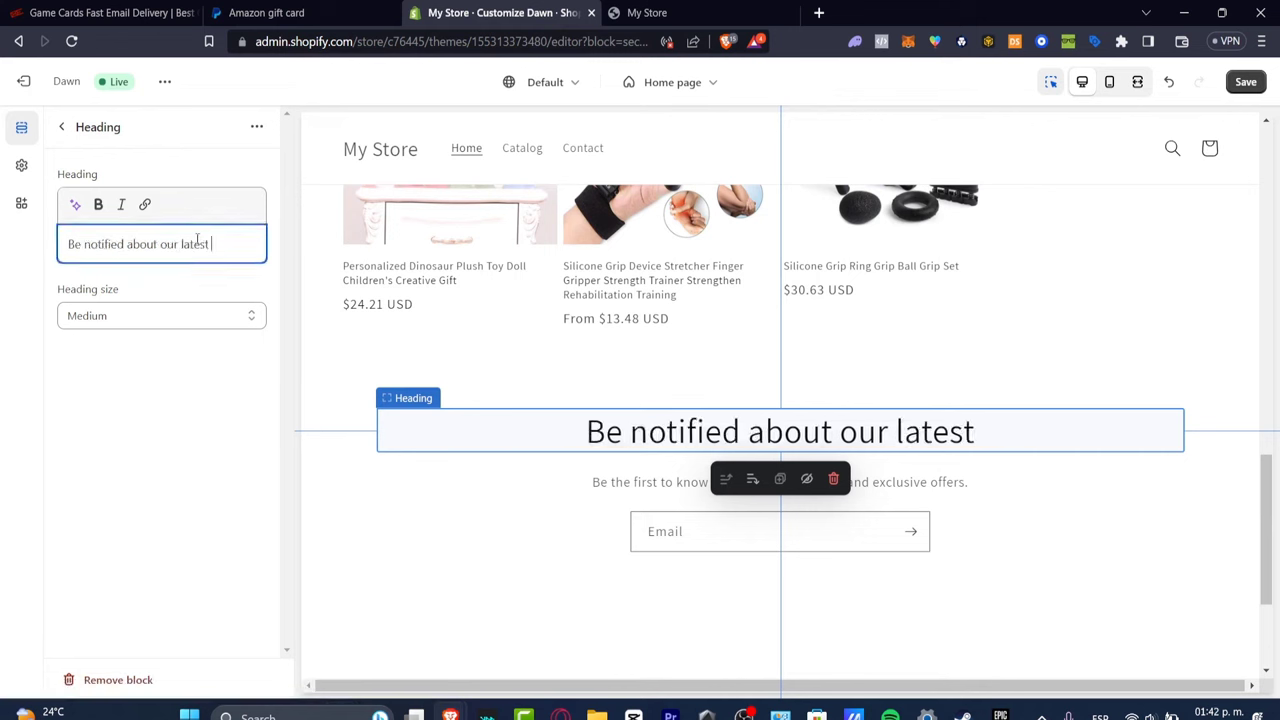
{"action": "type", "text": "discounts"}
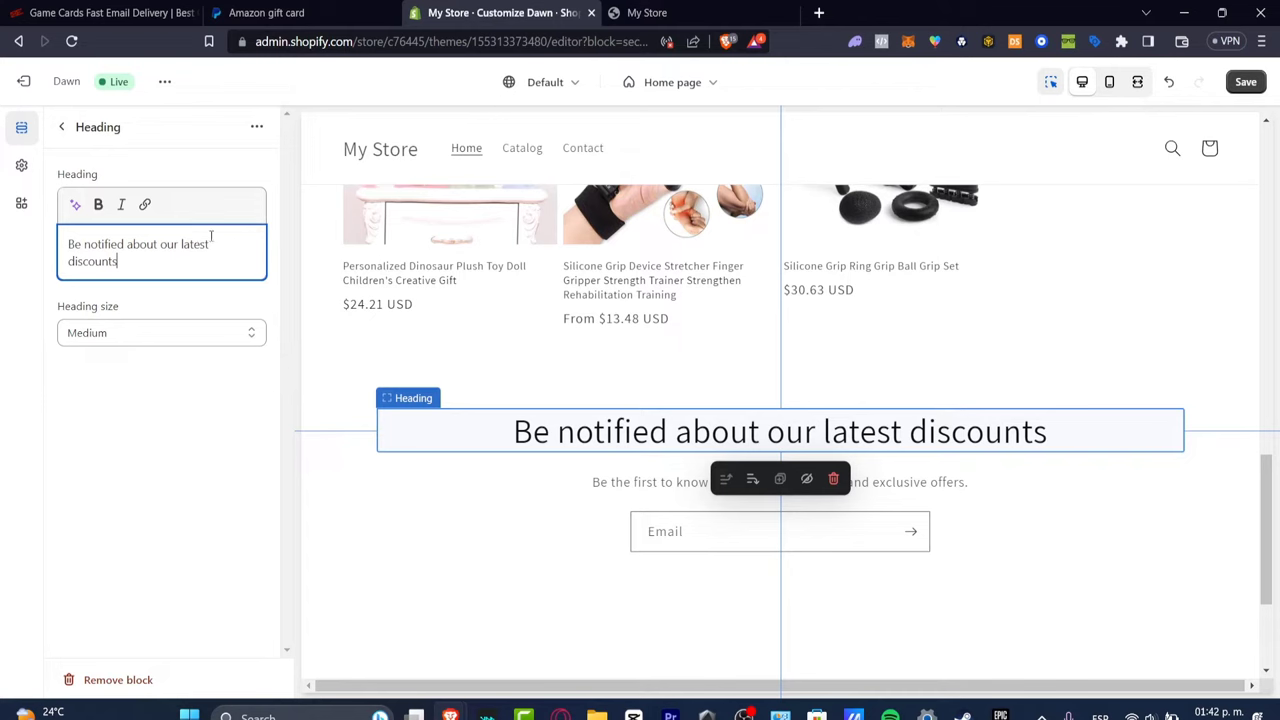
{"action": "left_click", "coordinate": [60, 126]}
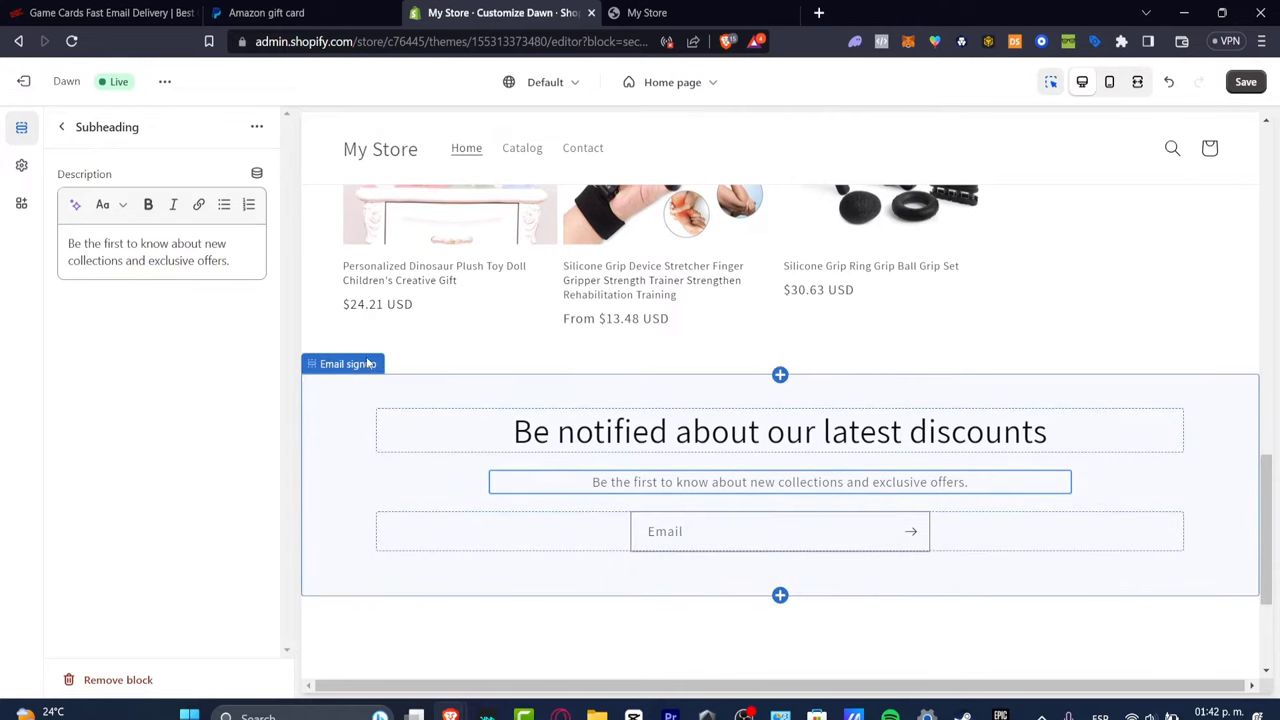
{"action": "left_click", "coordinate": [60, 128]}
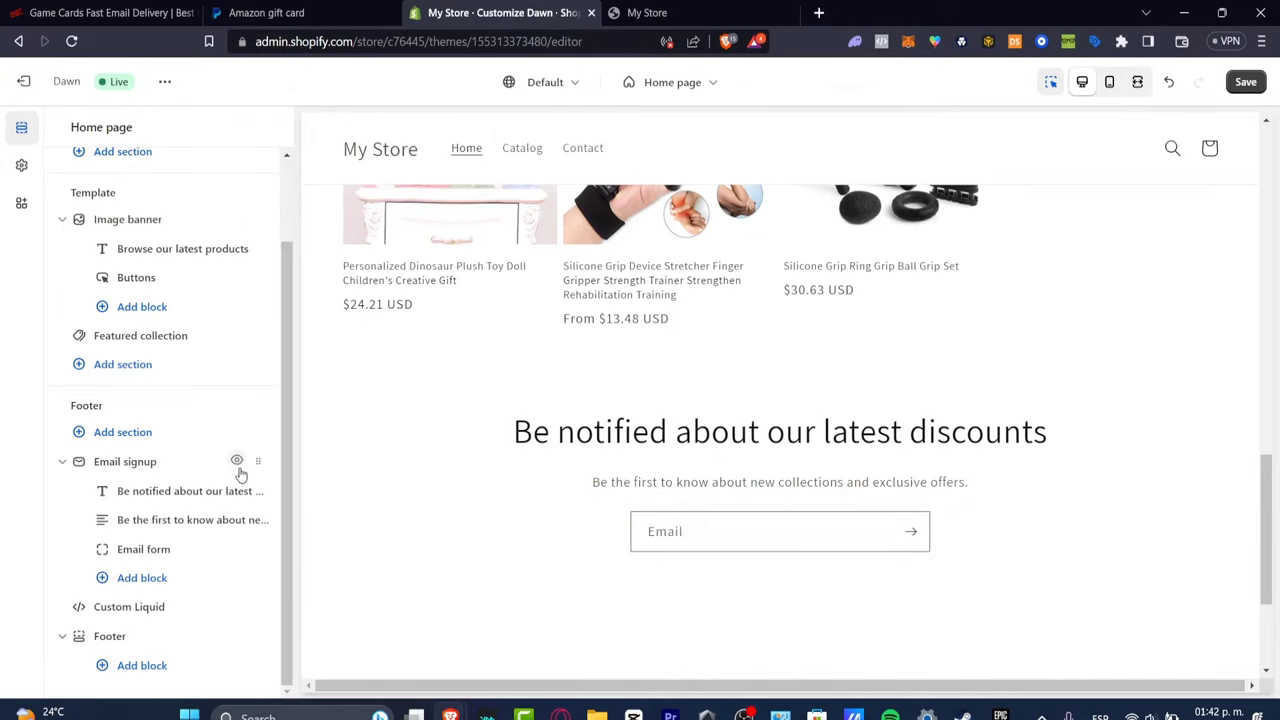
Step: Bring up the Email signup block picker and view the app blocks available to add
{"action": "scroll", "scroll_direction": "down", "scroll_amount": 3}
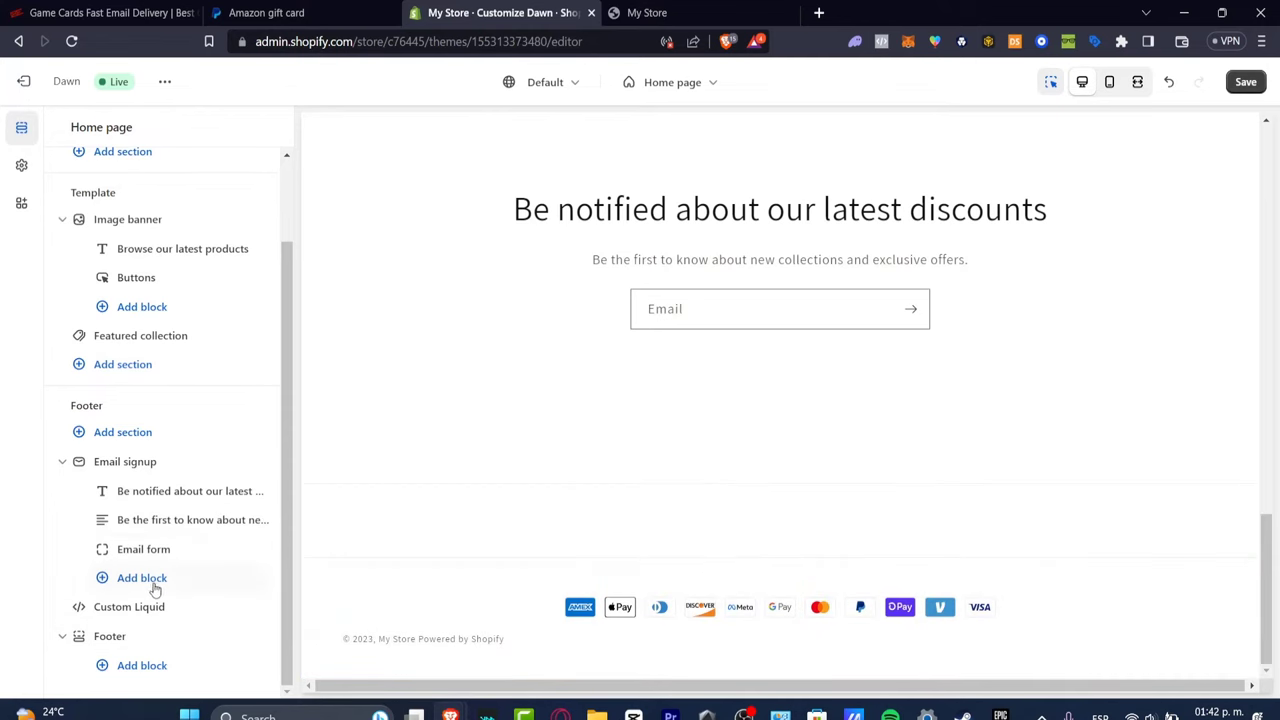
{"action": "left_click", "coordinate": [142, 576]}
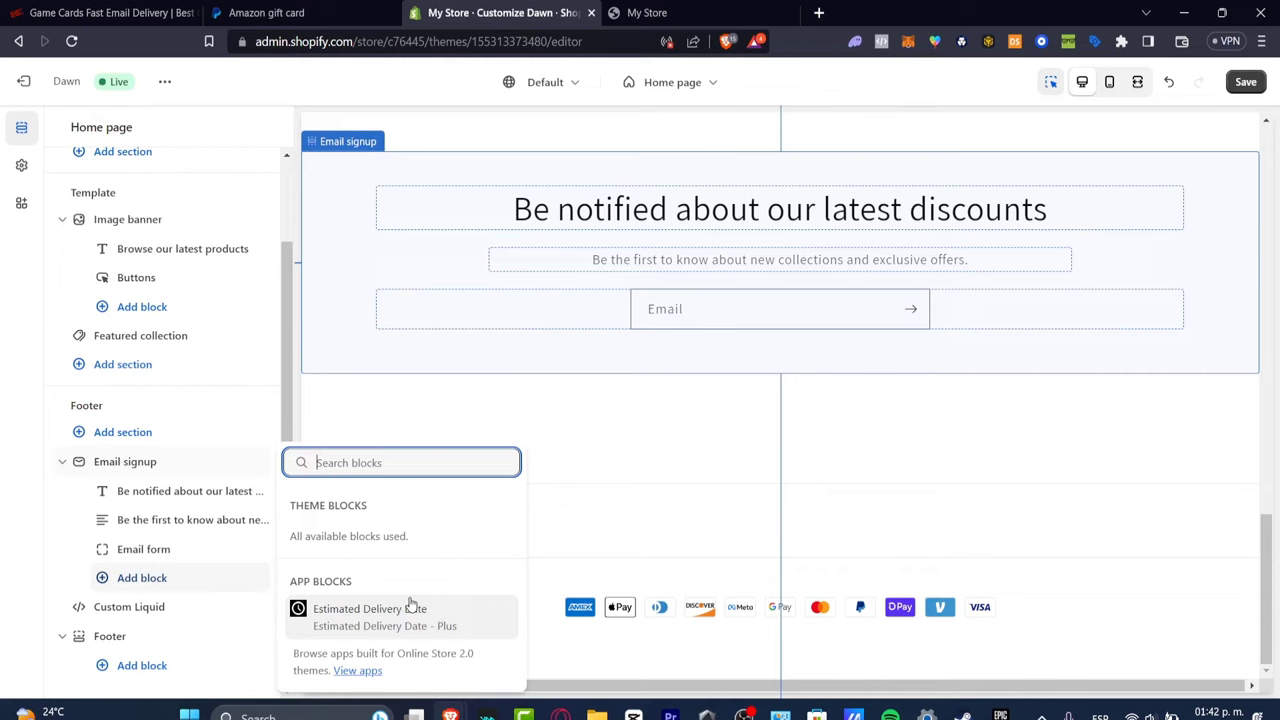
{"action": "mouse_move", "coordinate": [484, 556]}
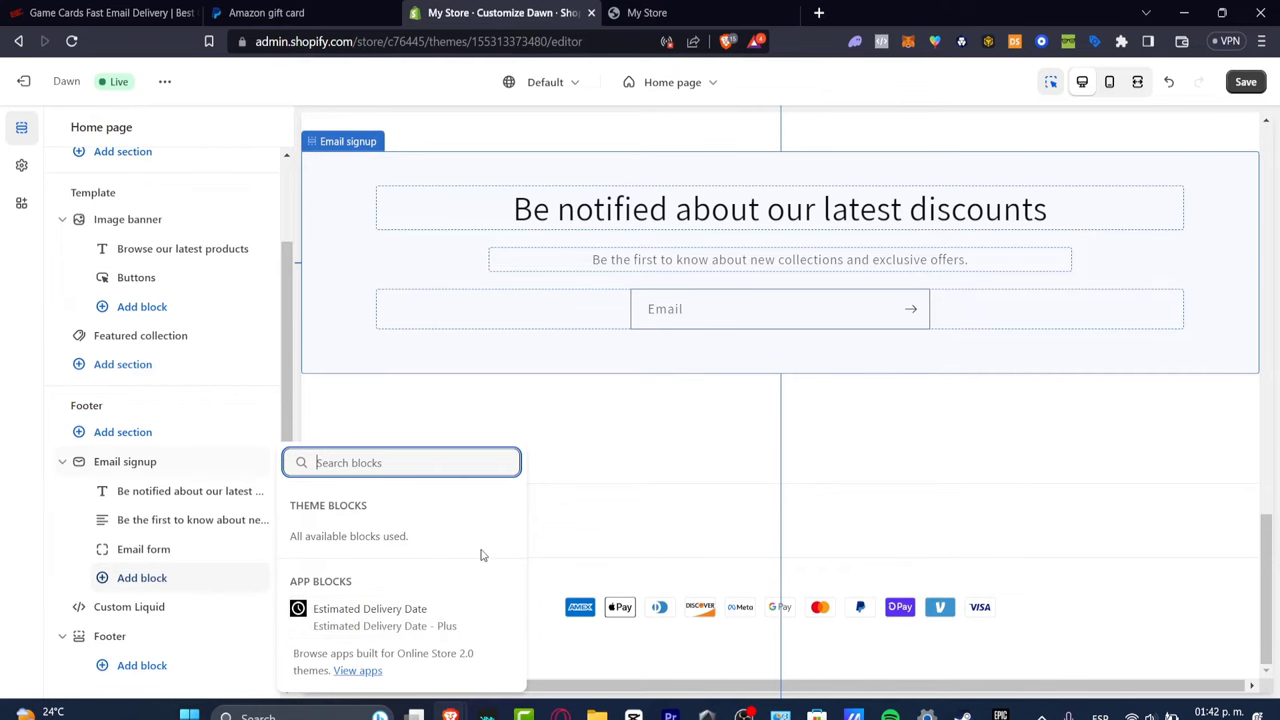
{"action": "left_click", "coordinate": [356, 670]}
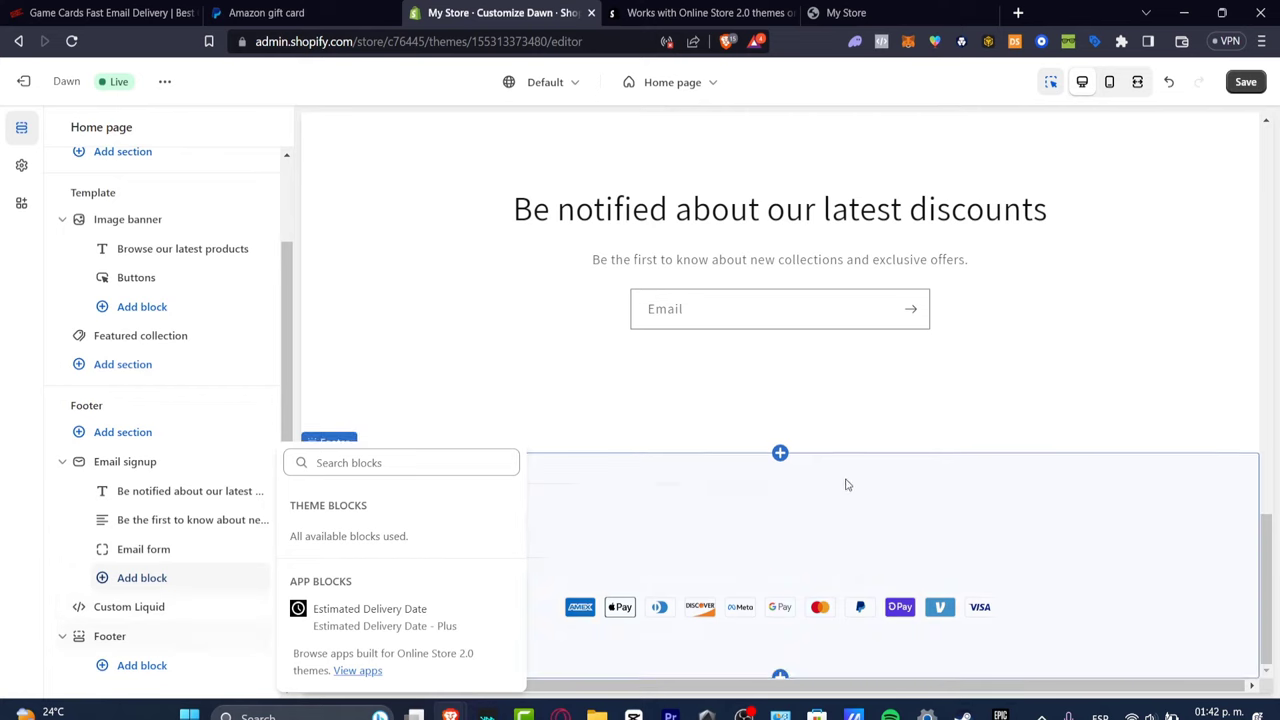
Step: Review the Footer section's settings and return to the home page section list
{"action": "left_click", "coordinate": [400, 462]}
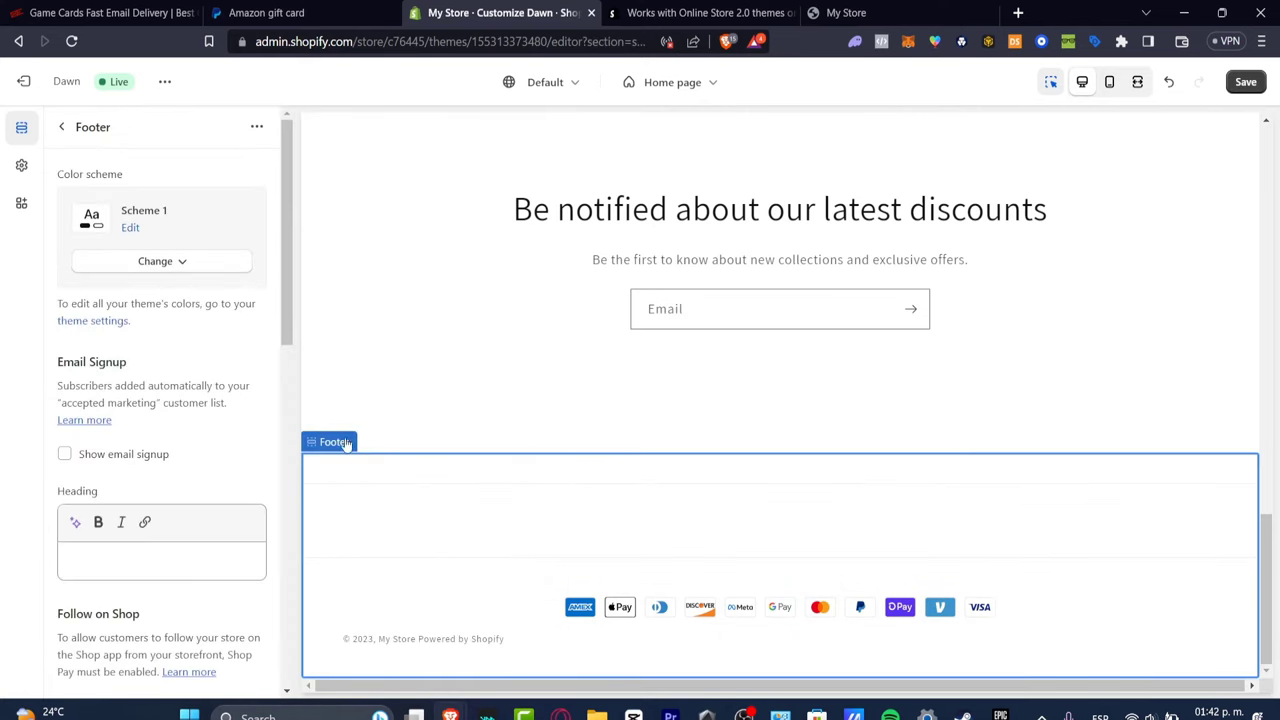
{"action": "scroll", "scroll_direction": "down", "scroll_amount": 3}
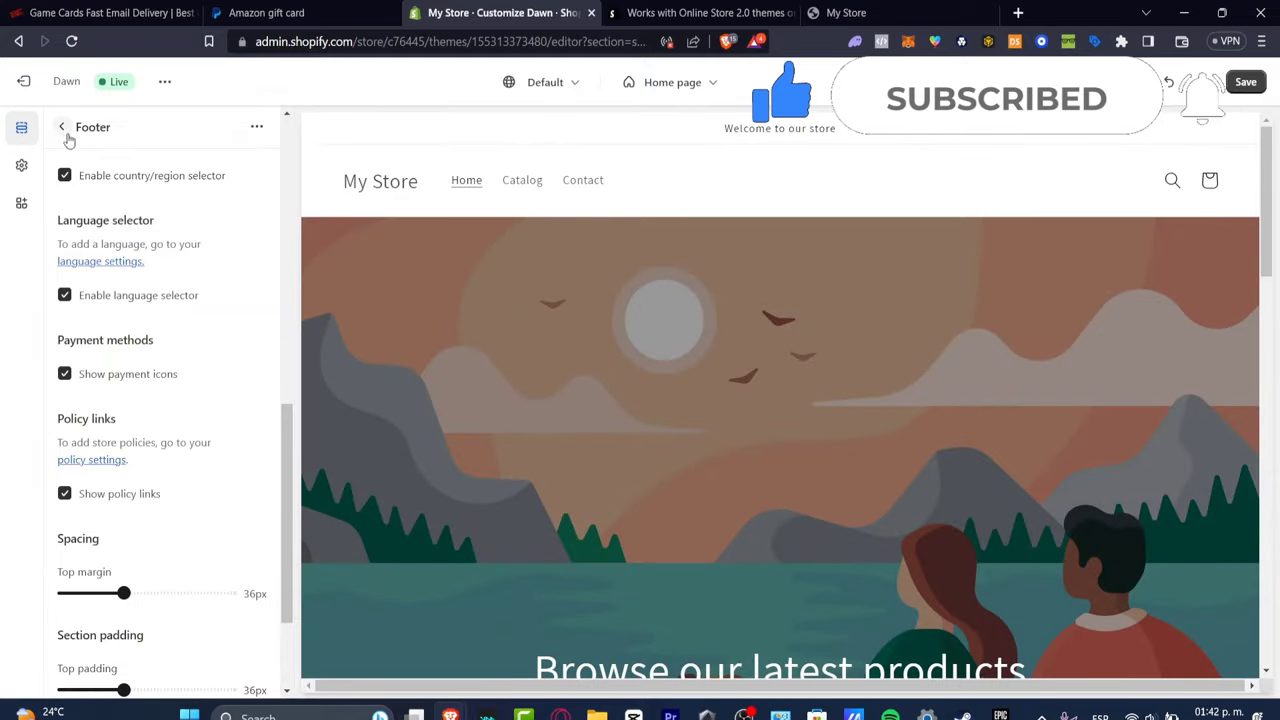
{"action": "left_click", "coordinate": [60, 126]}
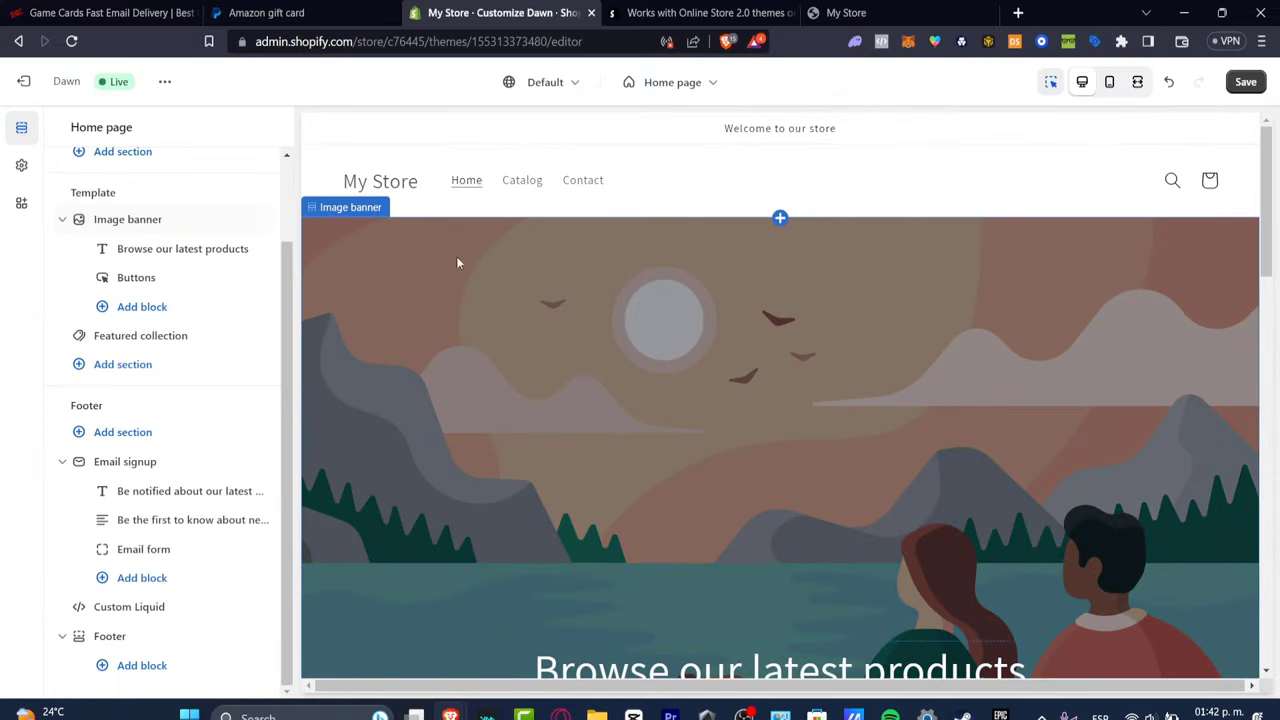